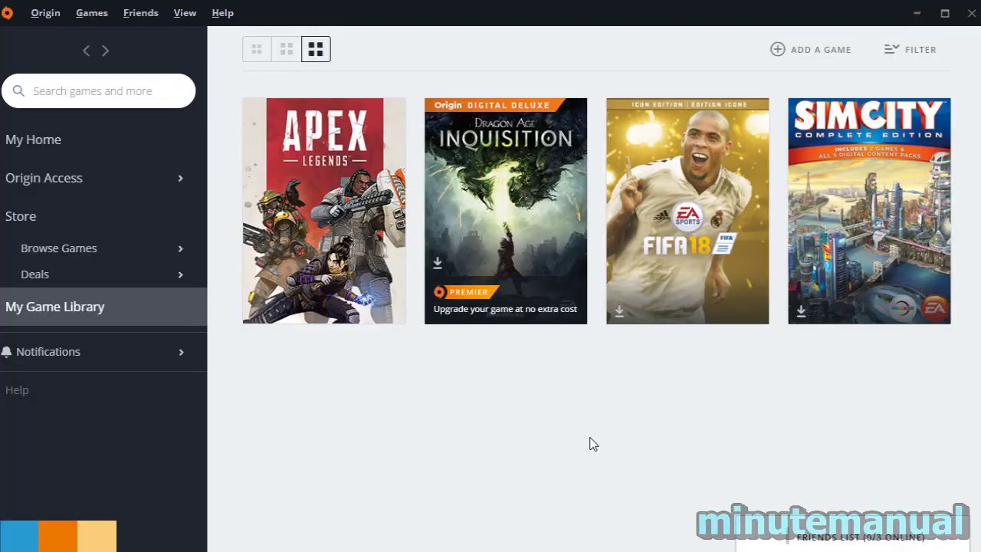
mouse_move(579, 413)
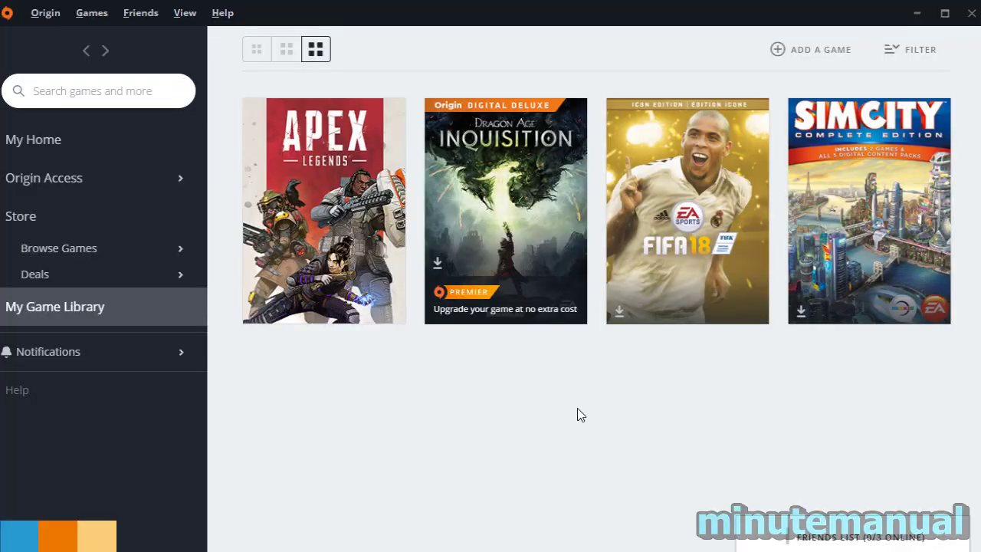
mouse_move(57, 21)
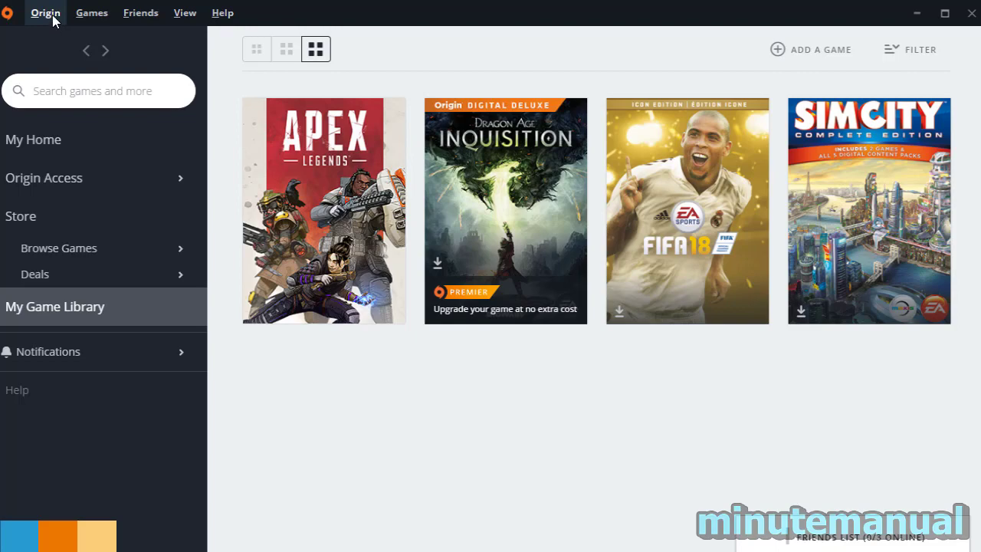
Navigate to Origin In-Game via Application Settings and the MORE menu
left_click(46, 12)
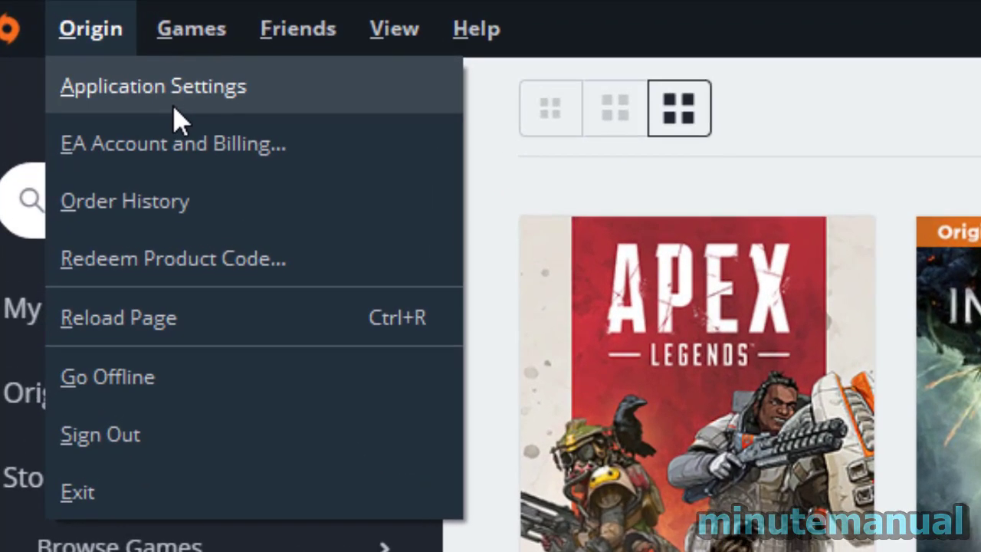
left_click(153, 84)
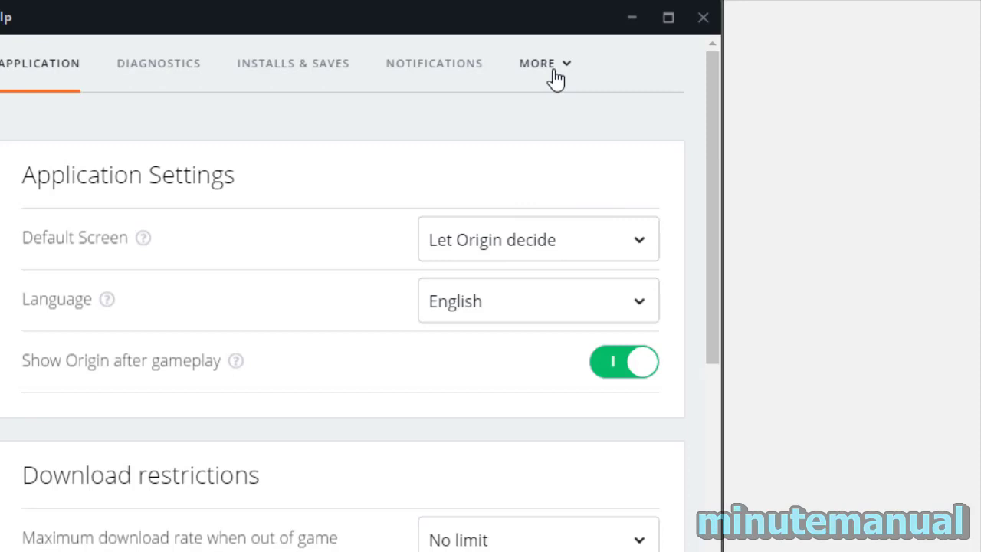
left_click(544, 64)
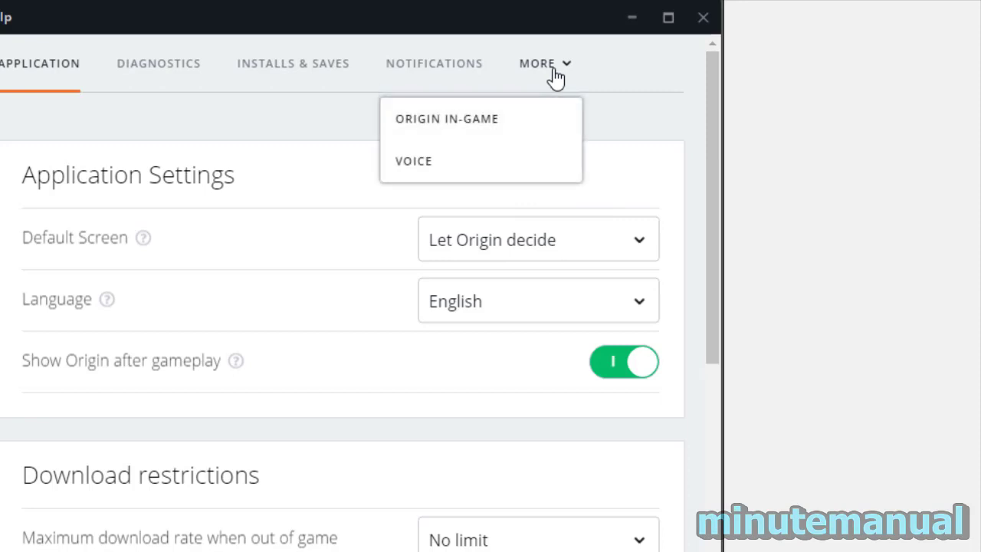
mouse_move(490, 128)
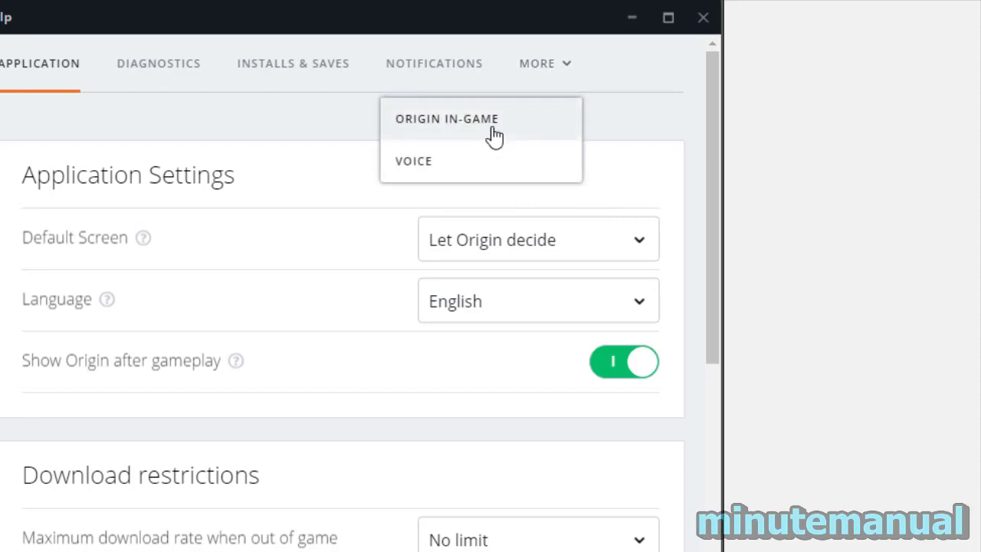
left_click(447, 118)
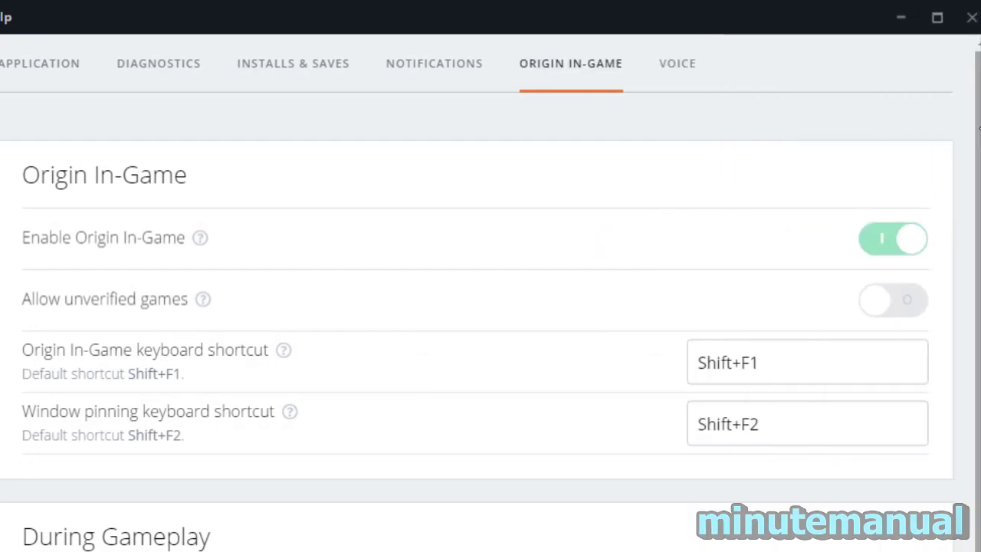
Under During Gameplay, set Display FPS Counter to Top Left at 300% size, transparency Light
scroll("down", 3)
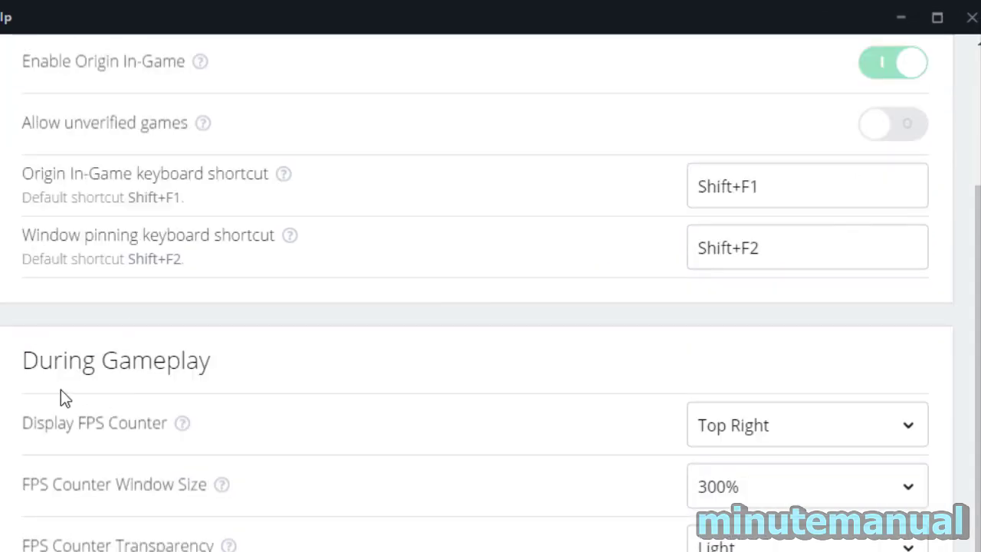
mouse_move(772, 404)
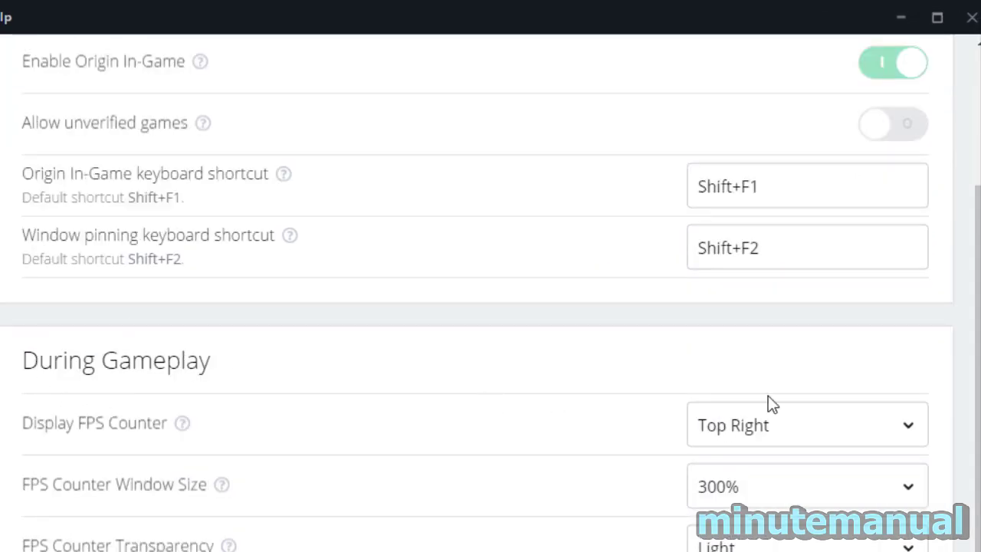
left_click(806, 423)
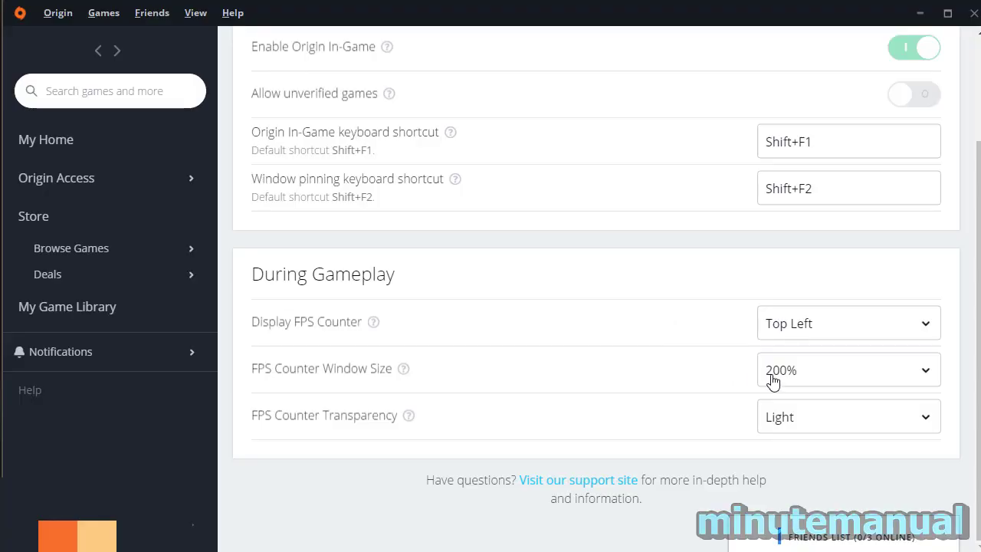
left_click(847, 417)
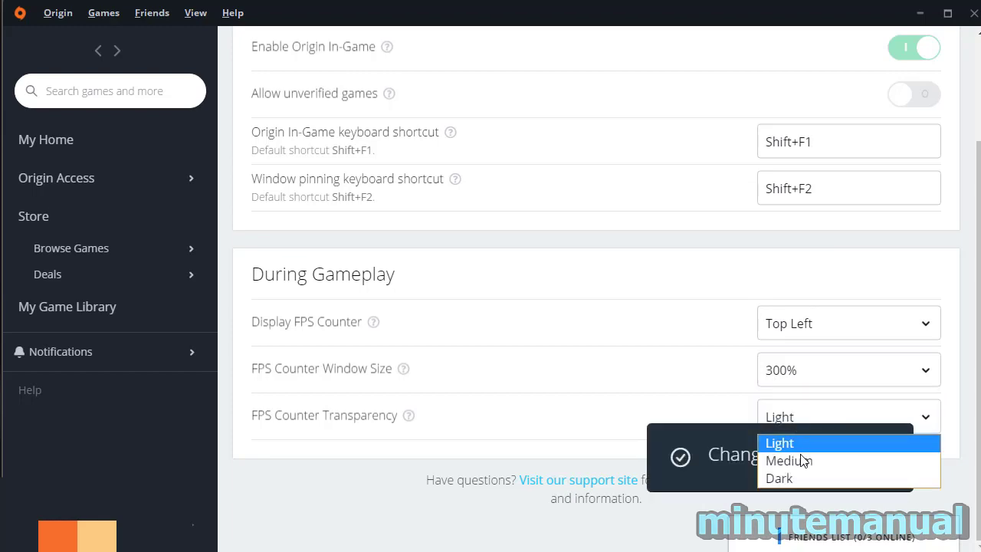